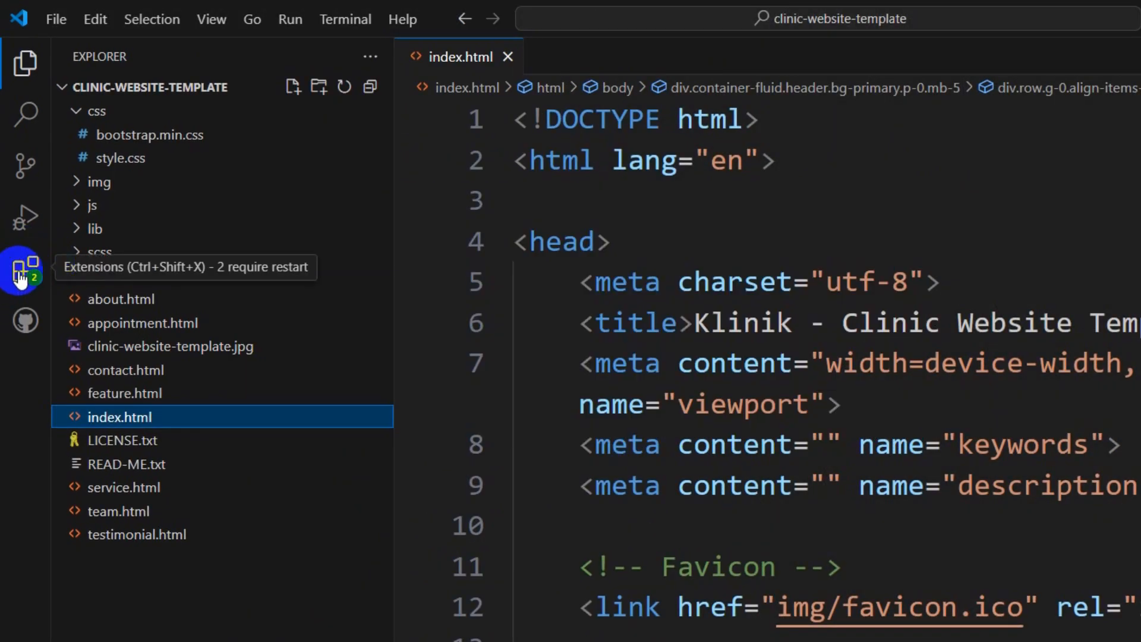
# Step: Search the marketplace for 'jellyfish', apply JellyFish Theme, and close its details page
pyautogui.click(24, 271)
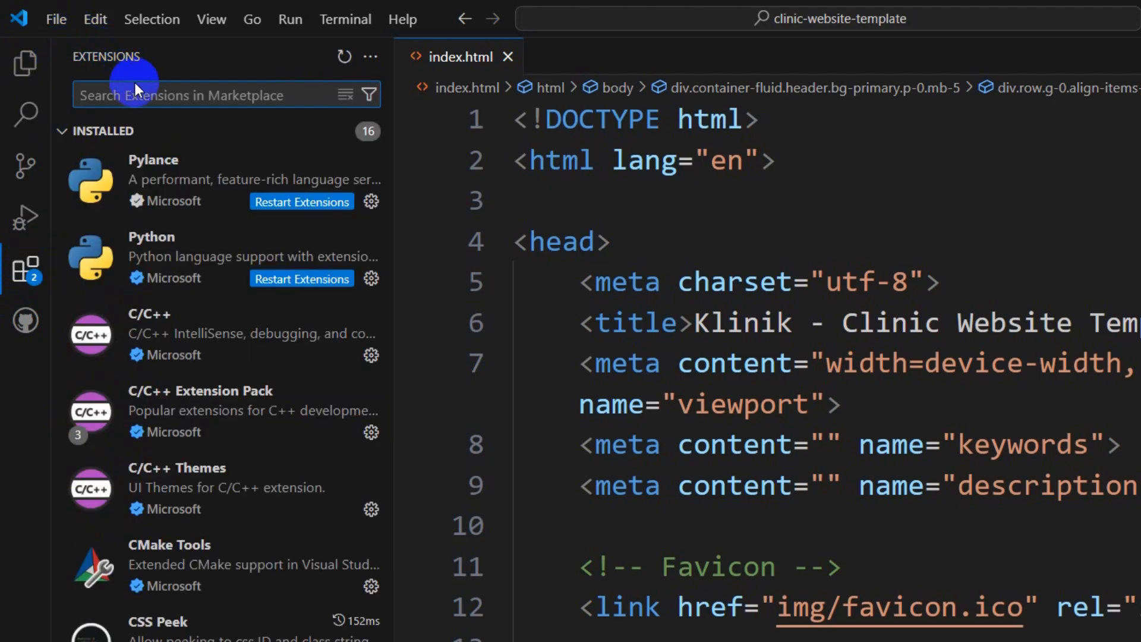
pyautogui.write('jellyfish tmeme')
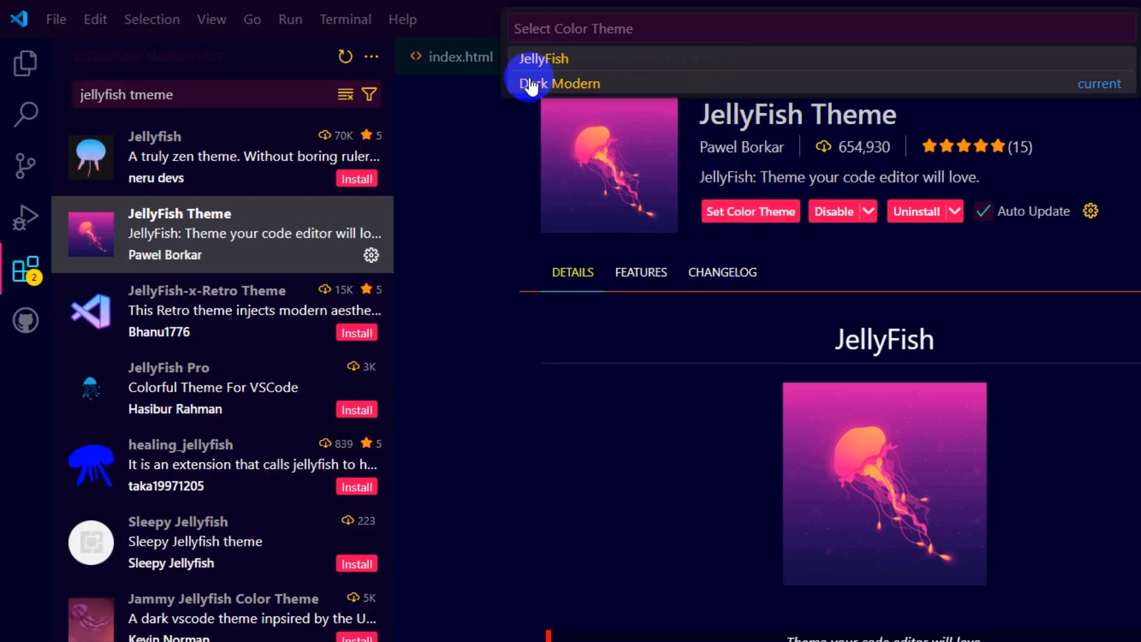
pyautogui.moveTo(629, 90)
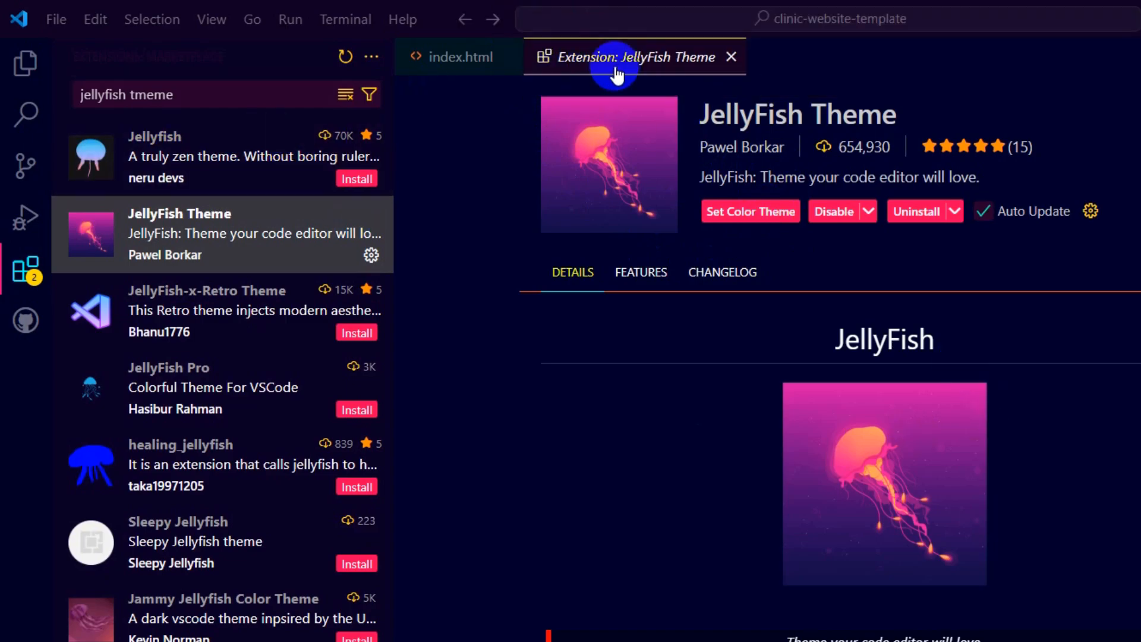
pyautogui.click(732, 57)
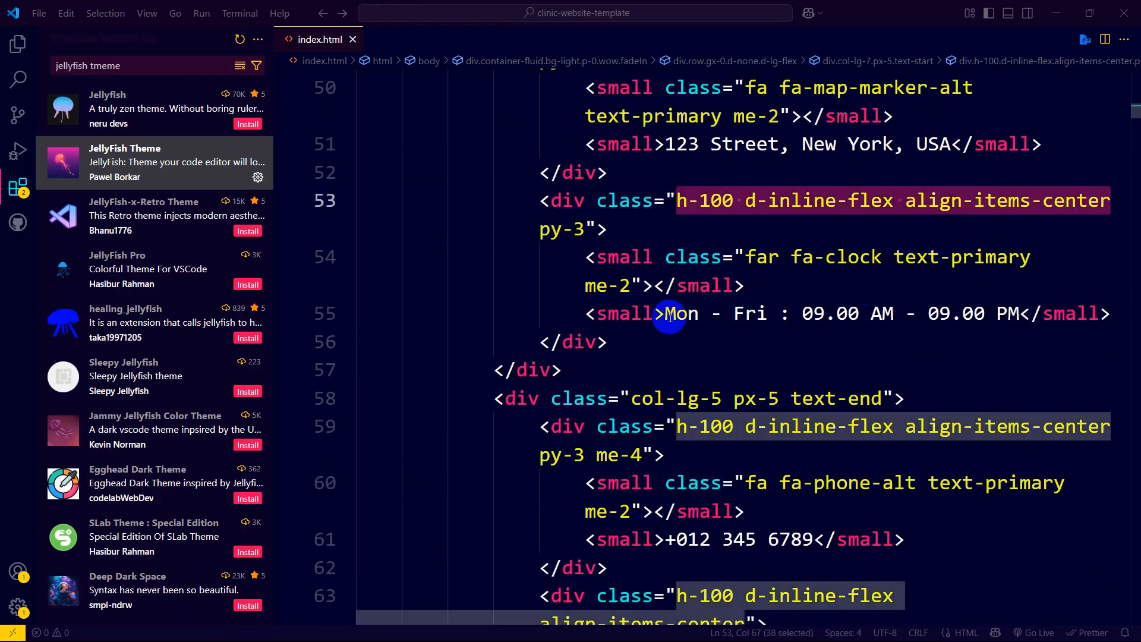
pyautogui.click(826, 313)
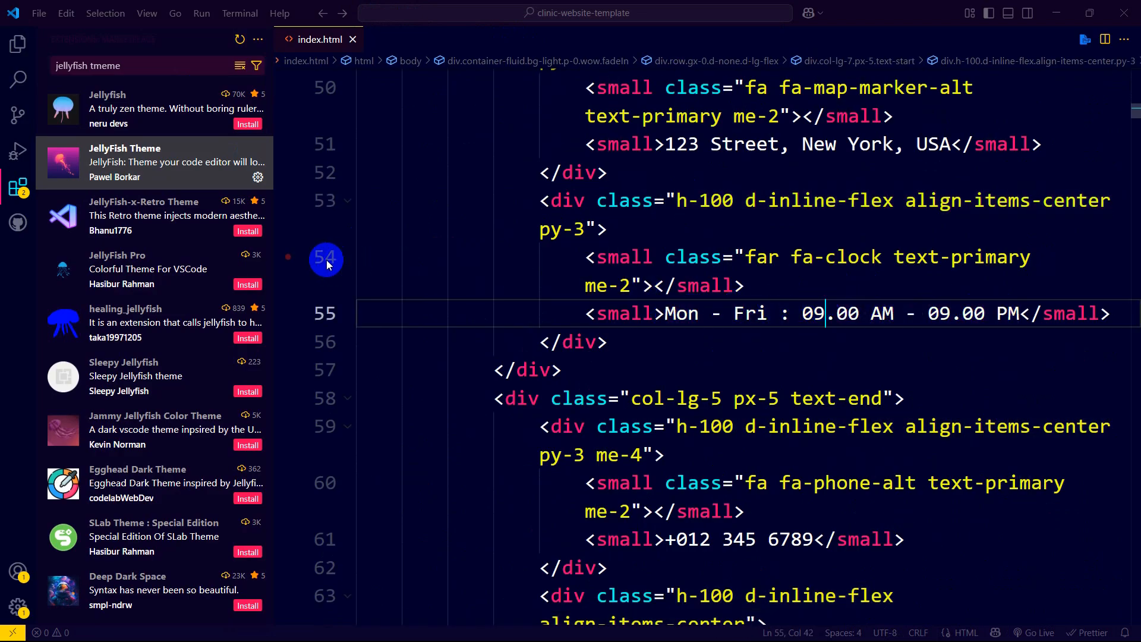
pyautogui.moveTo(42, 170)
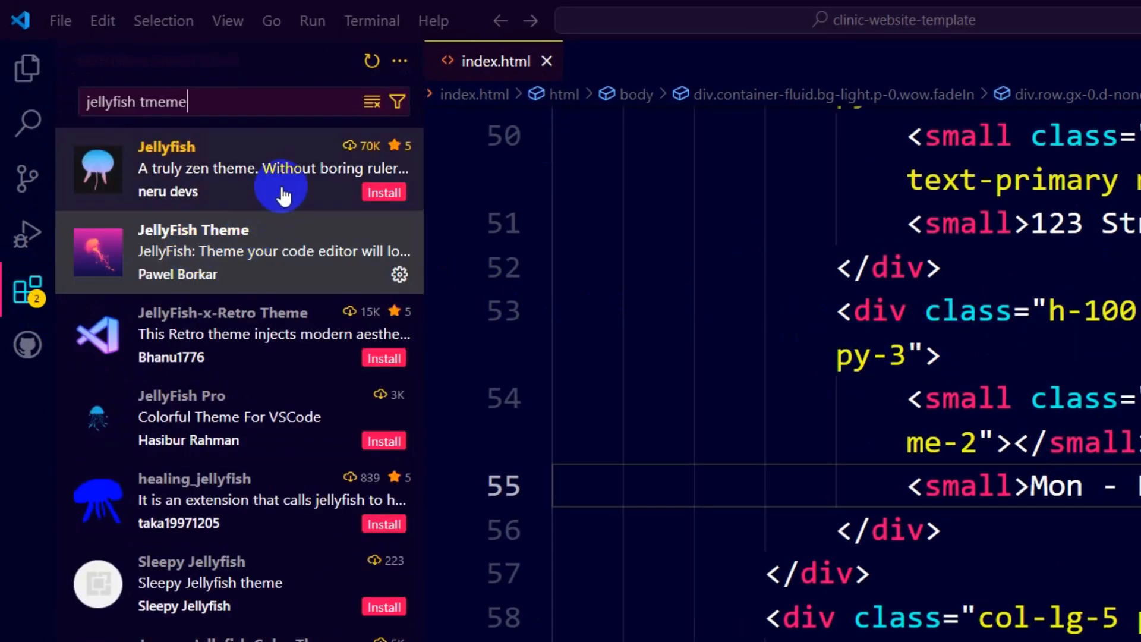
pyautogui.moveTo(364, 149)
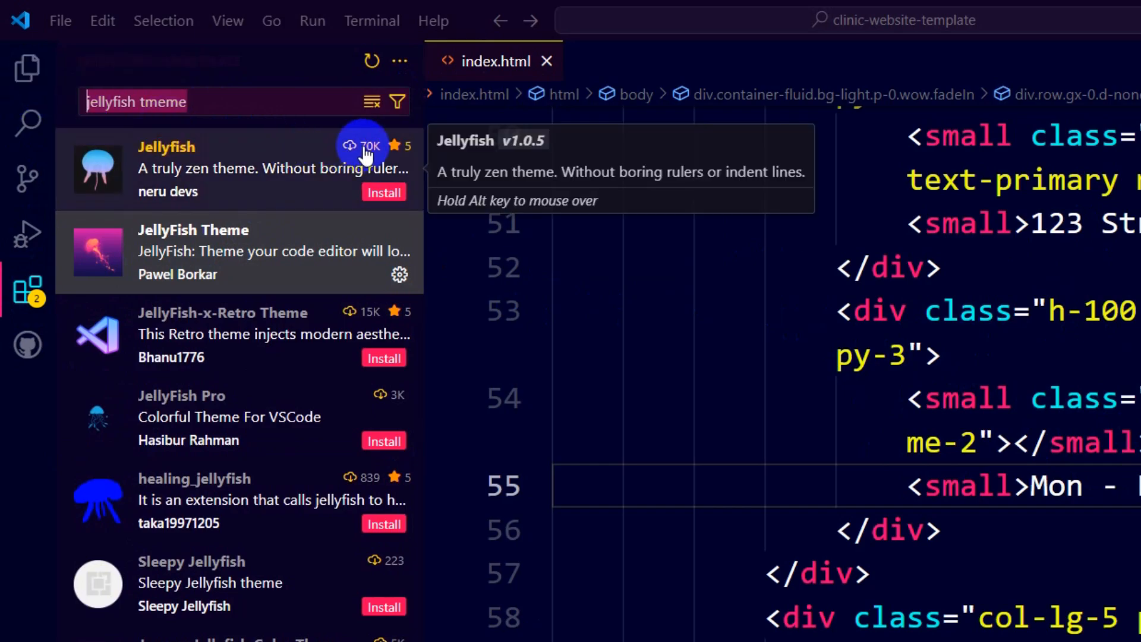
# Step: Search 'codesnap', install CodeSnap by adpyke, and close its details tab
pyautogui.write('codesnap')
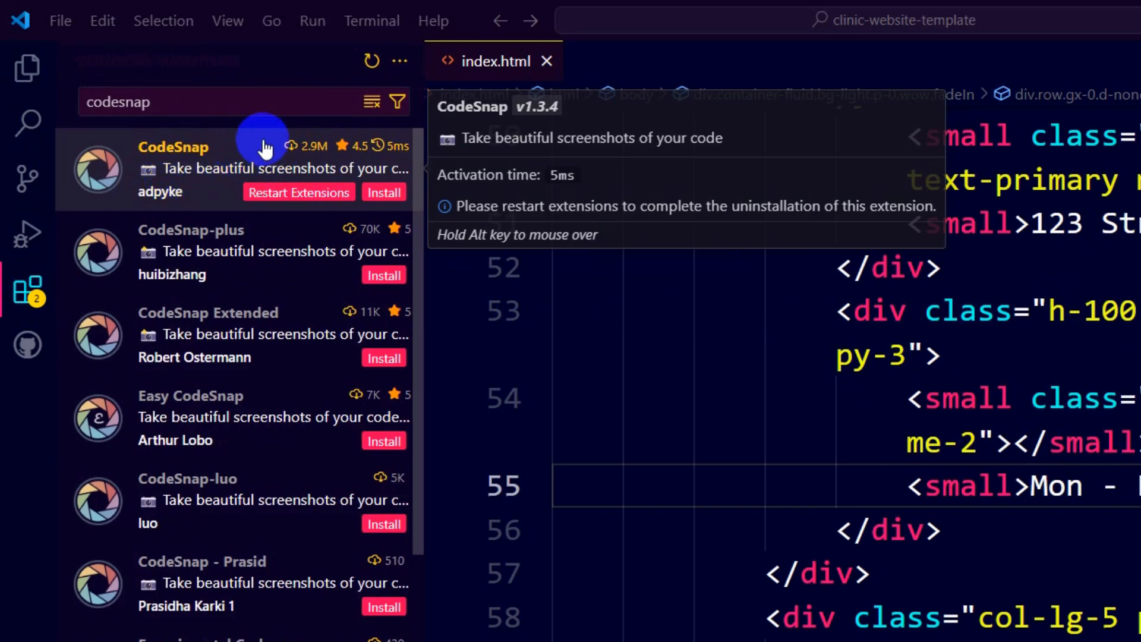
pyautogui.click(173, 146)
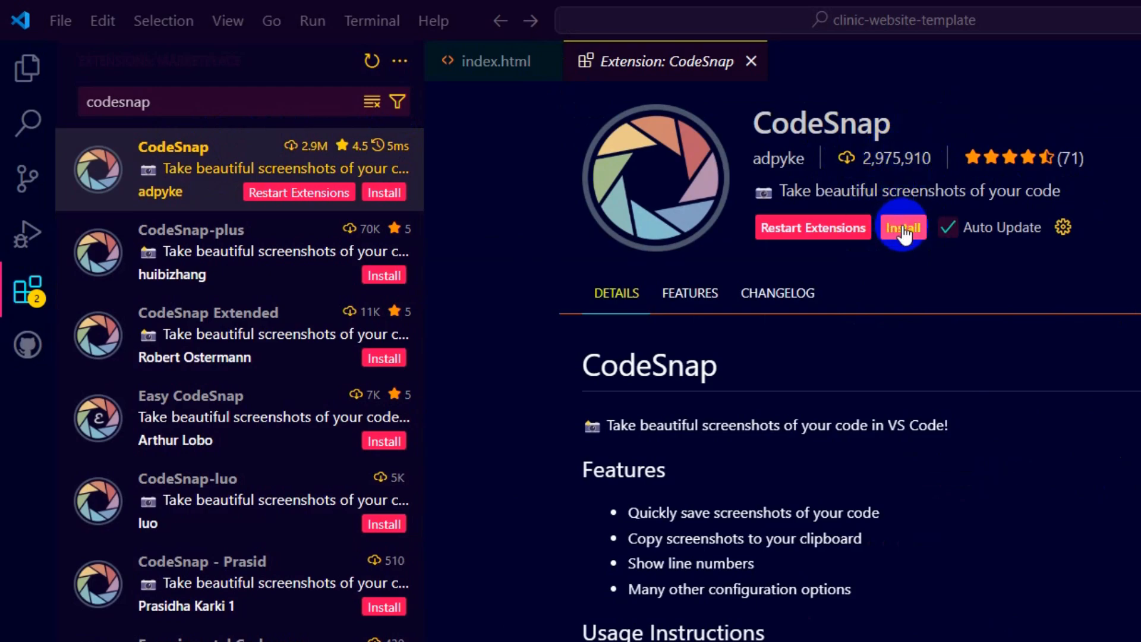
pyautogui.click(902, 227)
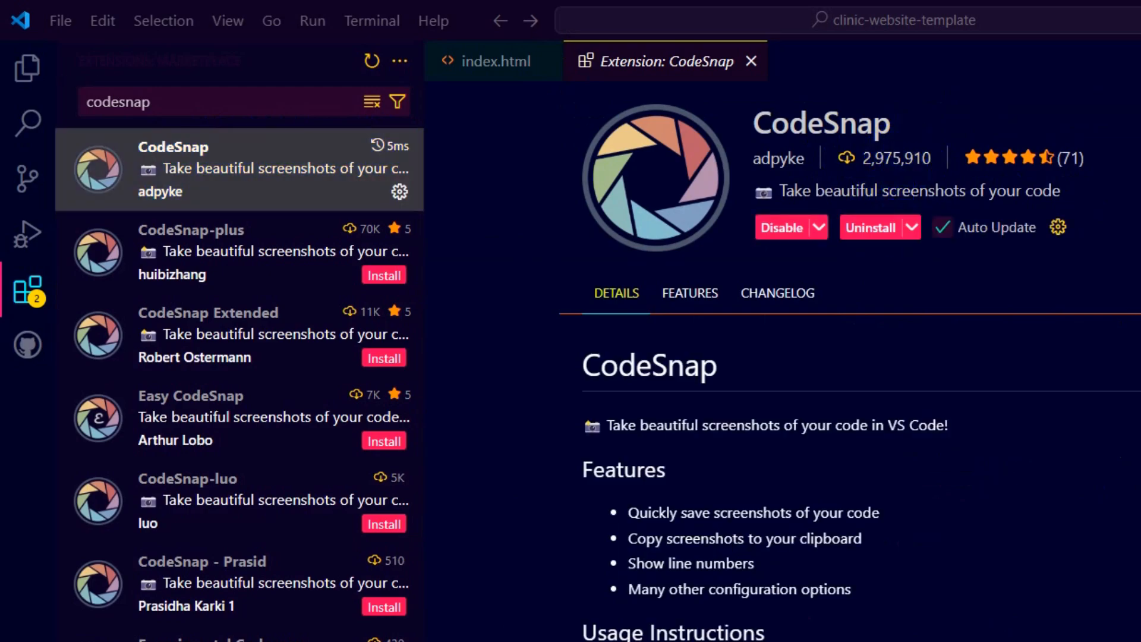
pyautogui.moveTo(799, 61)
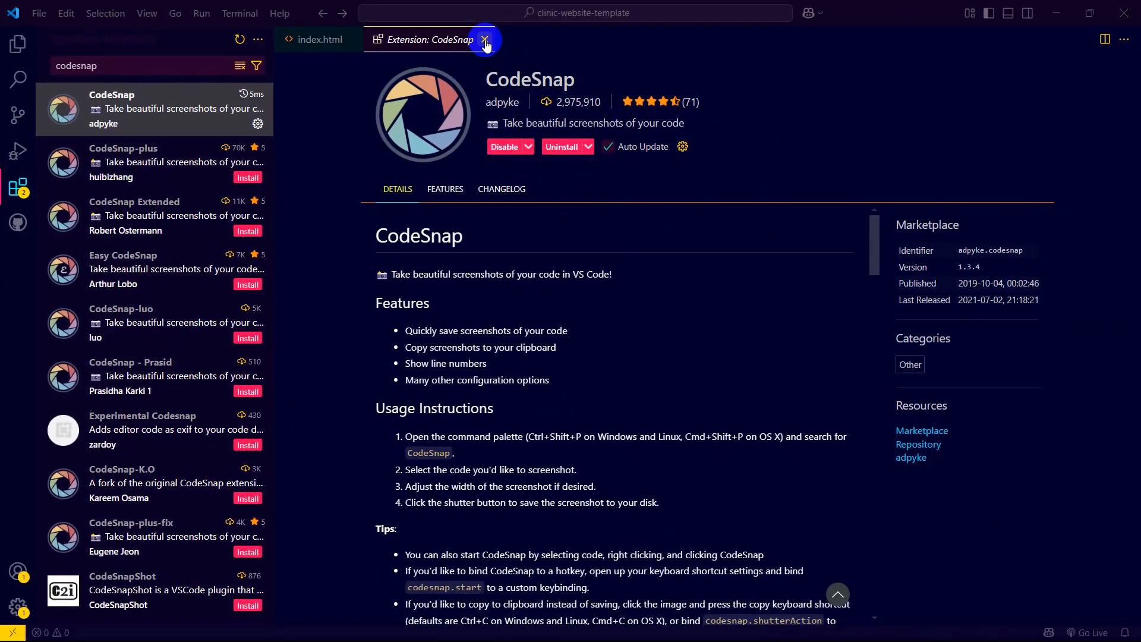
pyautogui.click(485, 39)
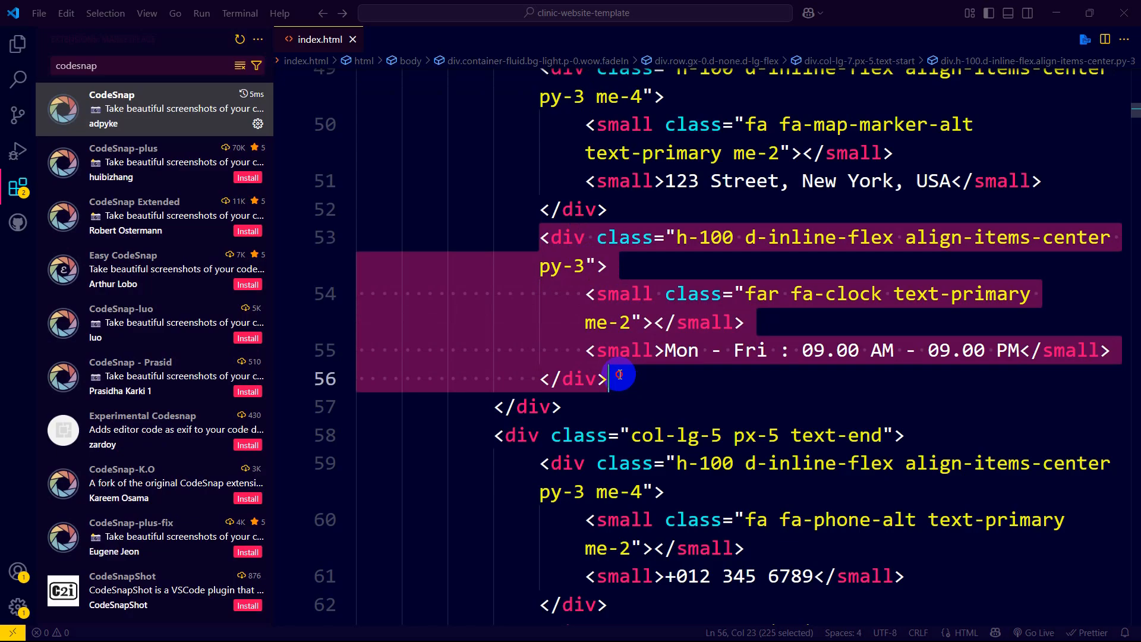
# Step: Run CodeSnap on the selected lines 53–56 from the context menu
pyautogui.rightClick(619, 375)
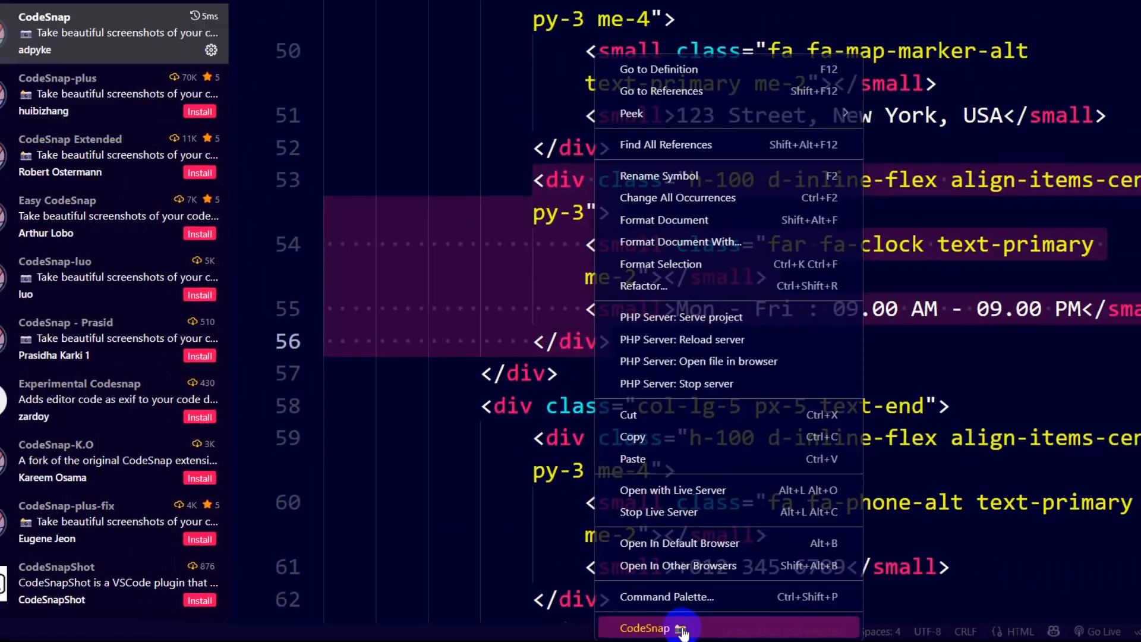
pyautogui.click(645, 628)
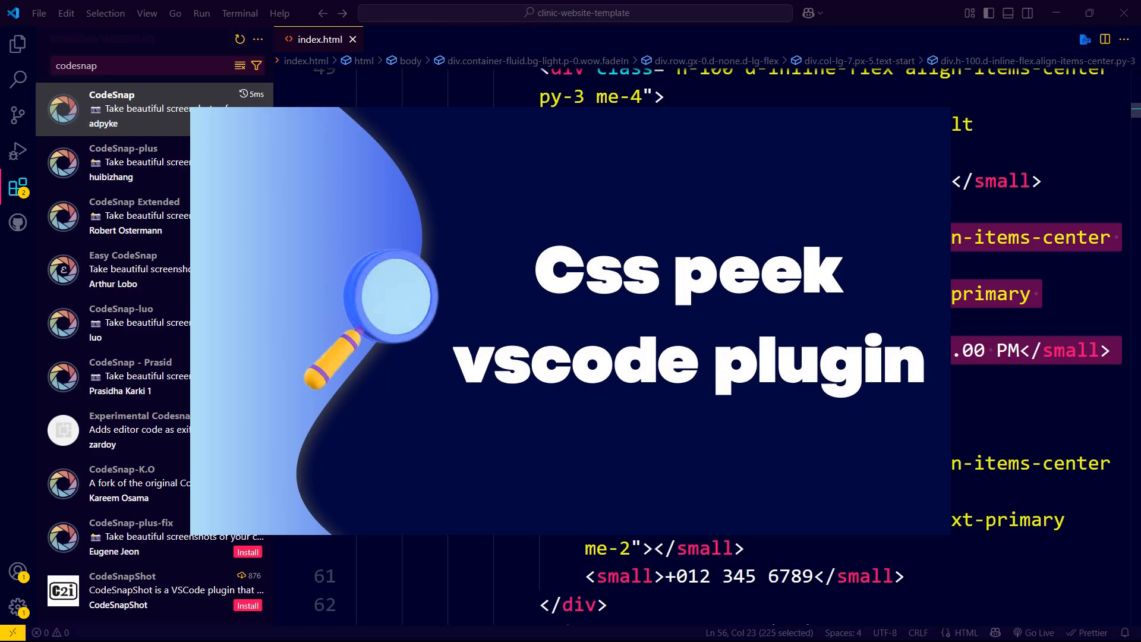
pyautogui.moveTo(106, 14)
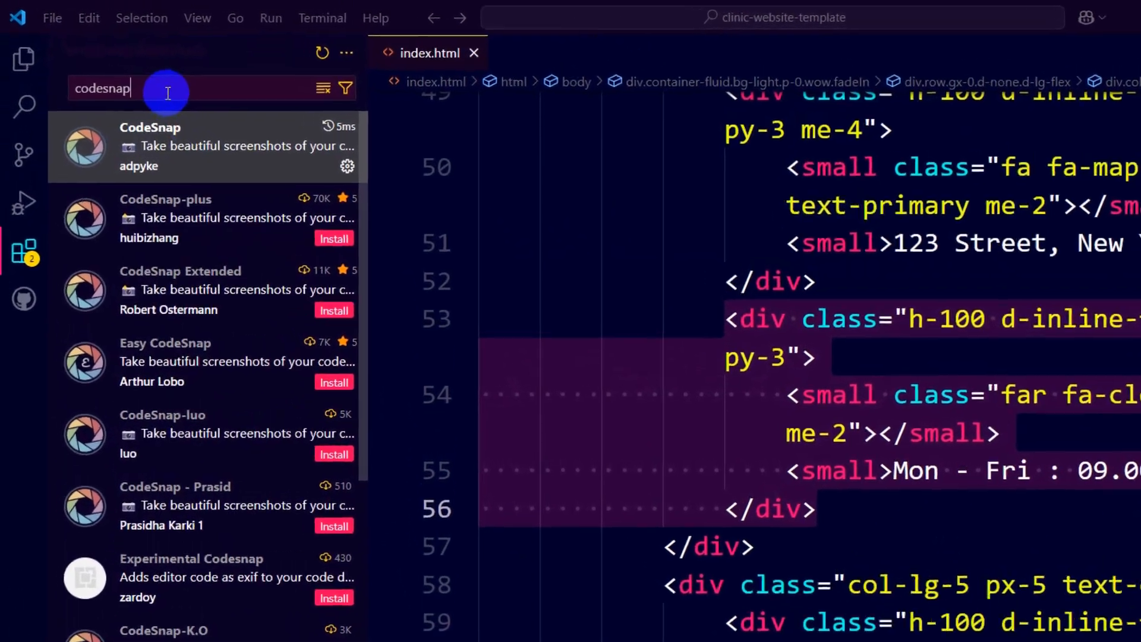
# Step: Search 'css', view CSS Peek by Pranay Prakash, then return to index.html
pyautogui.write('css peek')
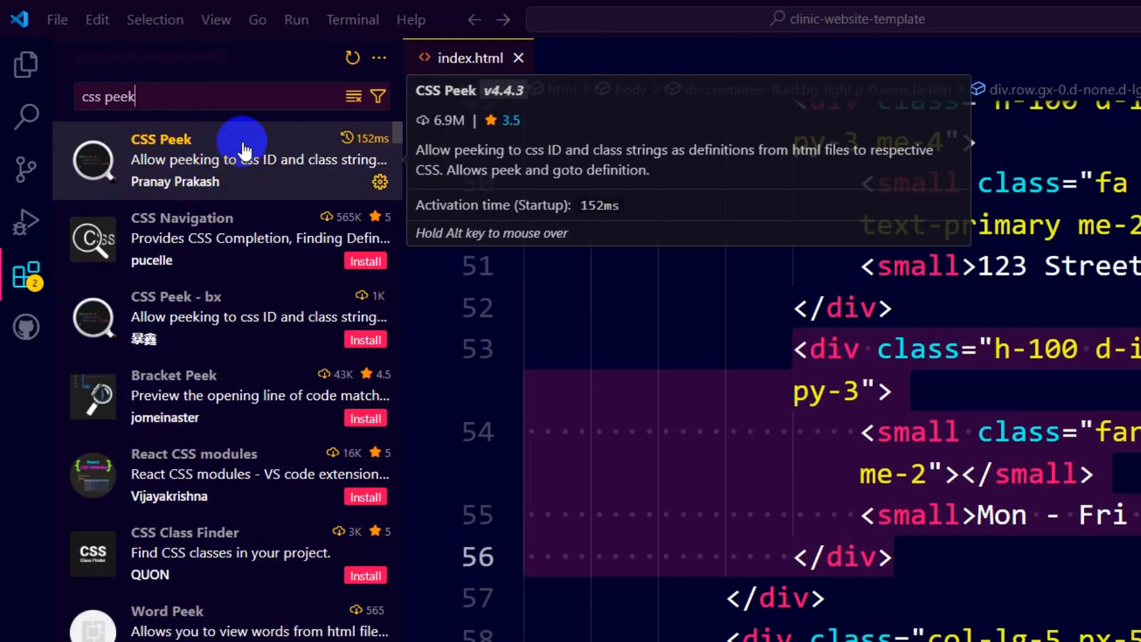
pyautogui.click(161, 139)
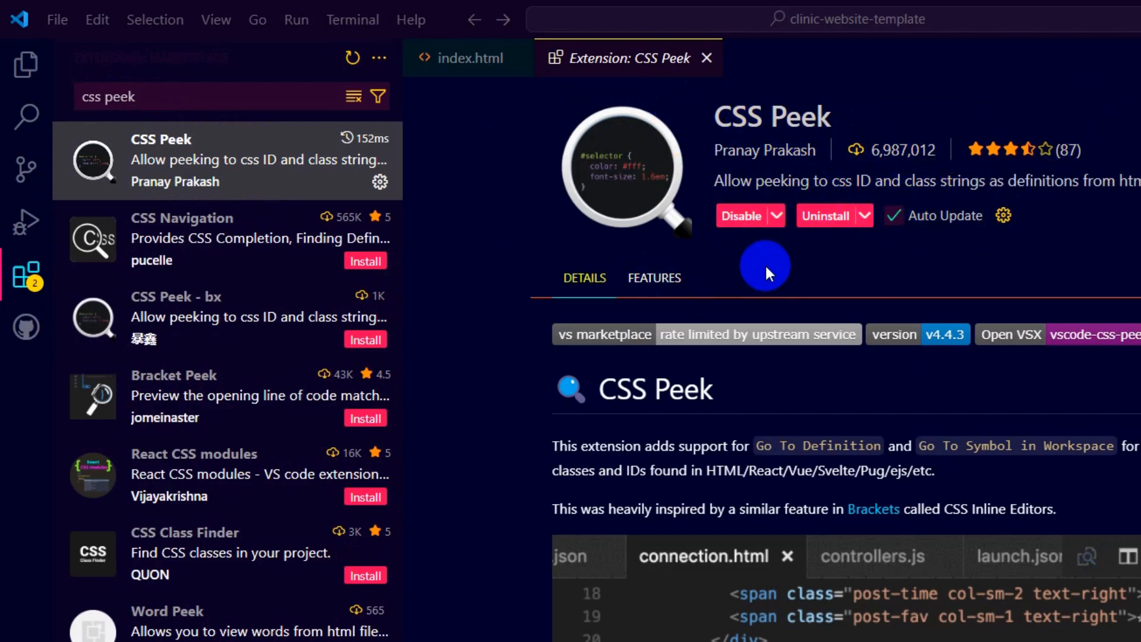
pyautogui.moveTo(755, 175)
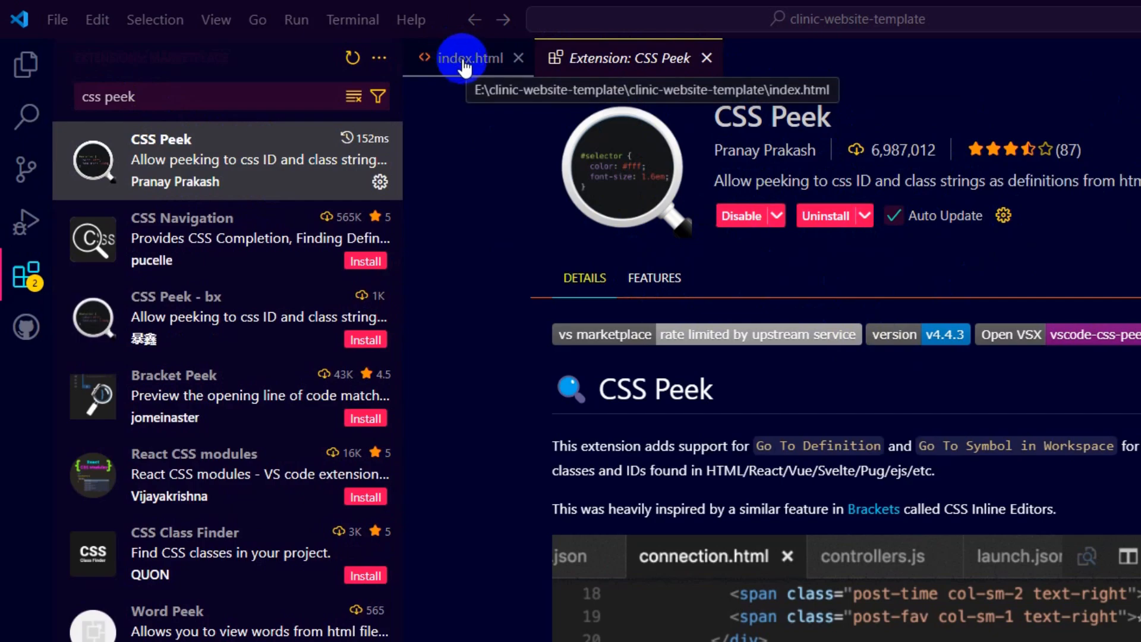
pyautogui.click(471, 58)
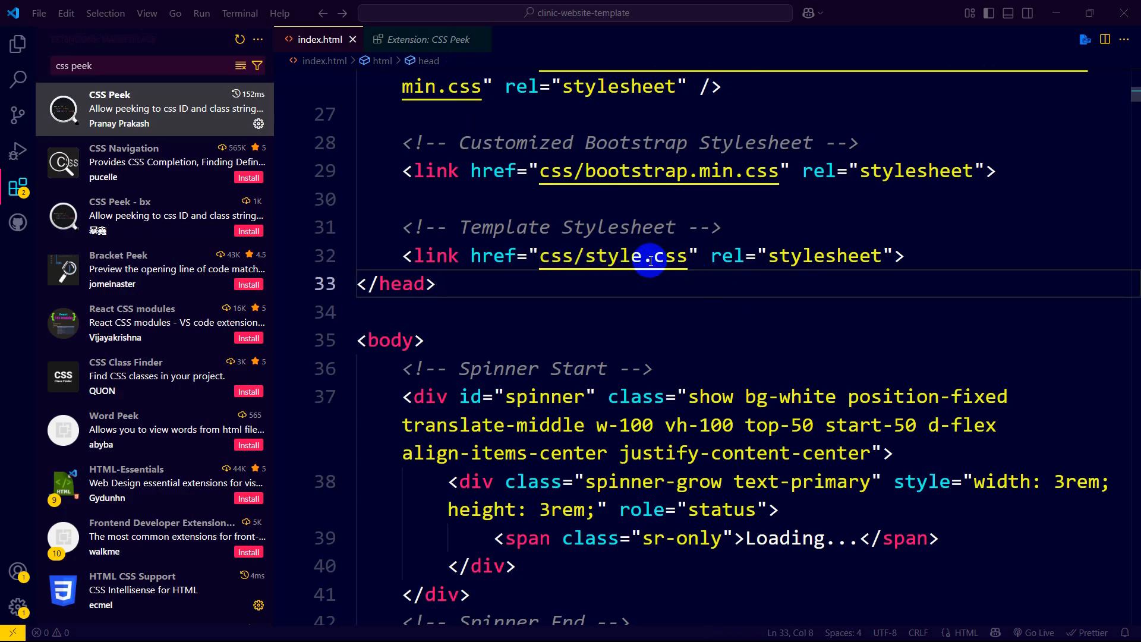
pyautogui.moveTo(611, 256)
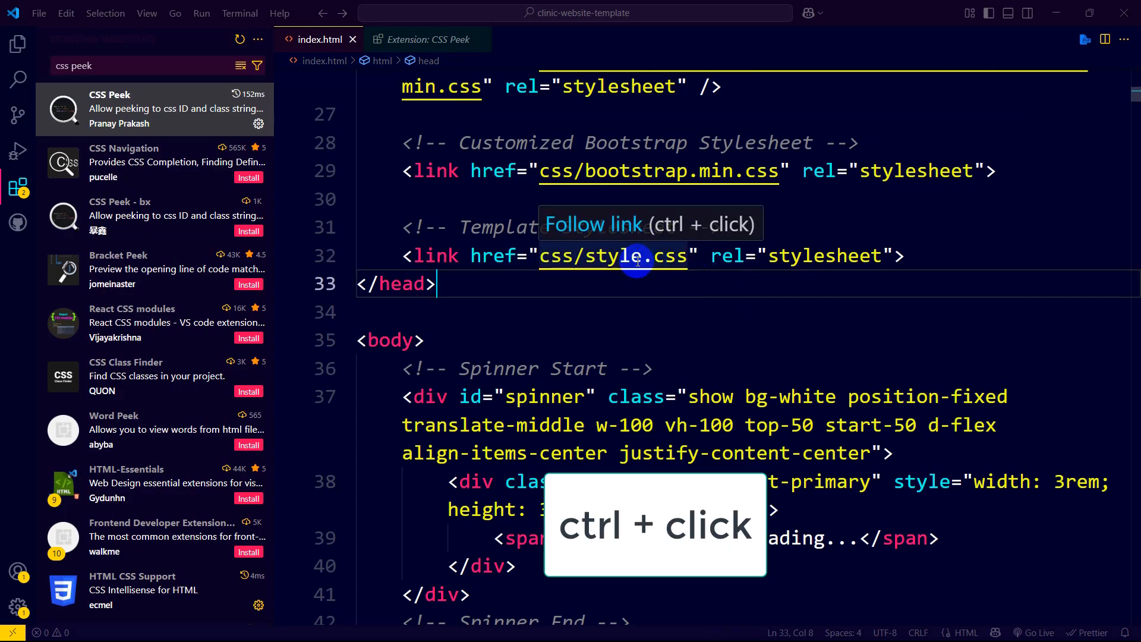
# Step: Peek the linked css/style.css stylesheet, then return to index.html
pyautogui.click(612, 255)
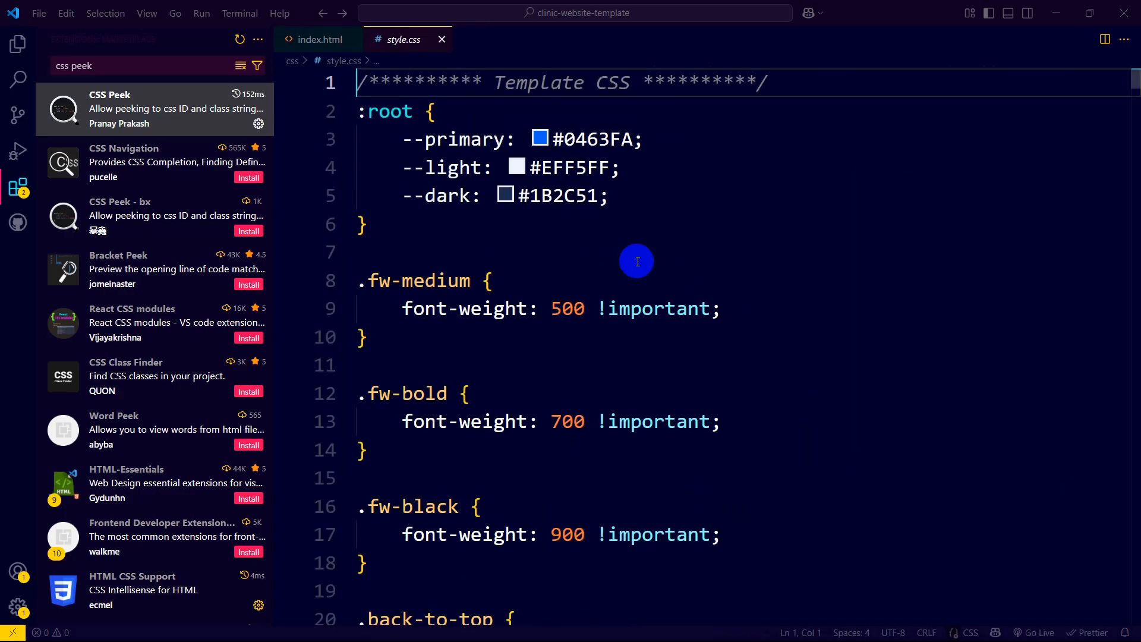
pyautogui.click(318, 39)
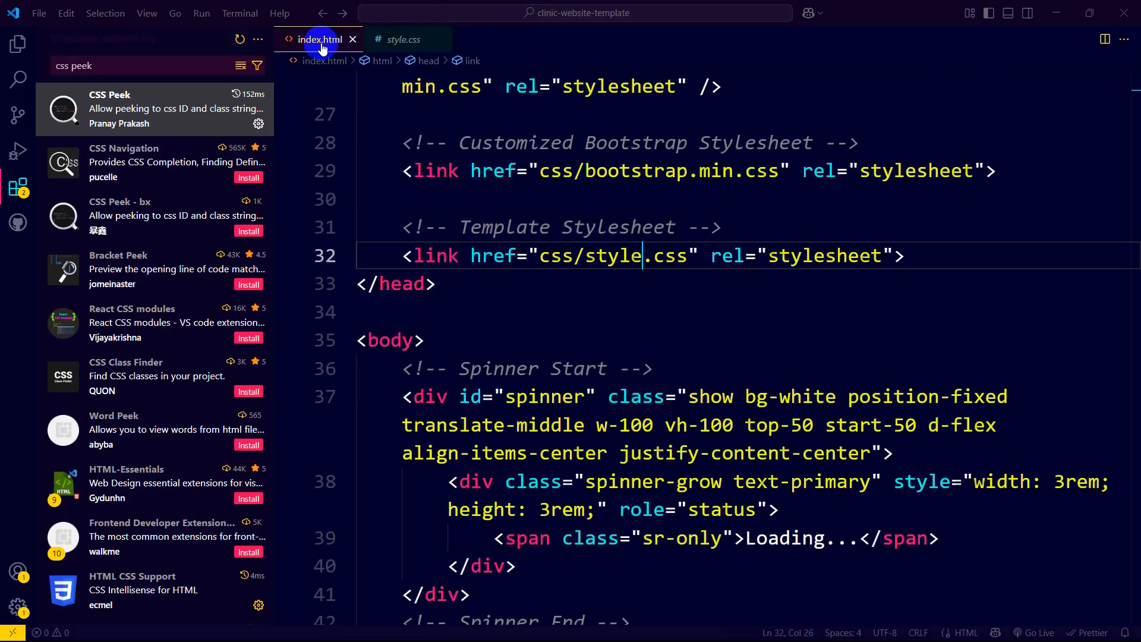
pyautogui.scroll(-3)
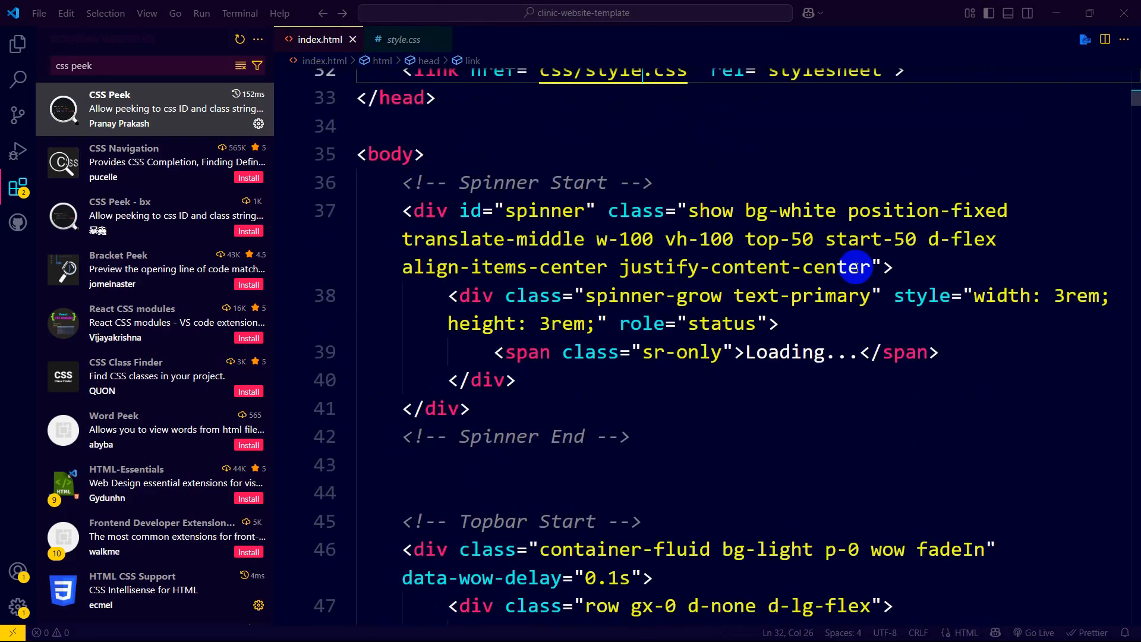
pyautogui.scroll(-3)
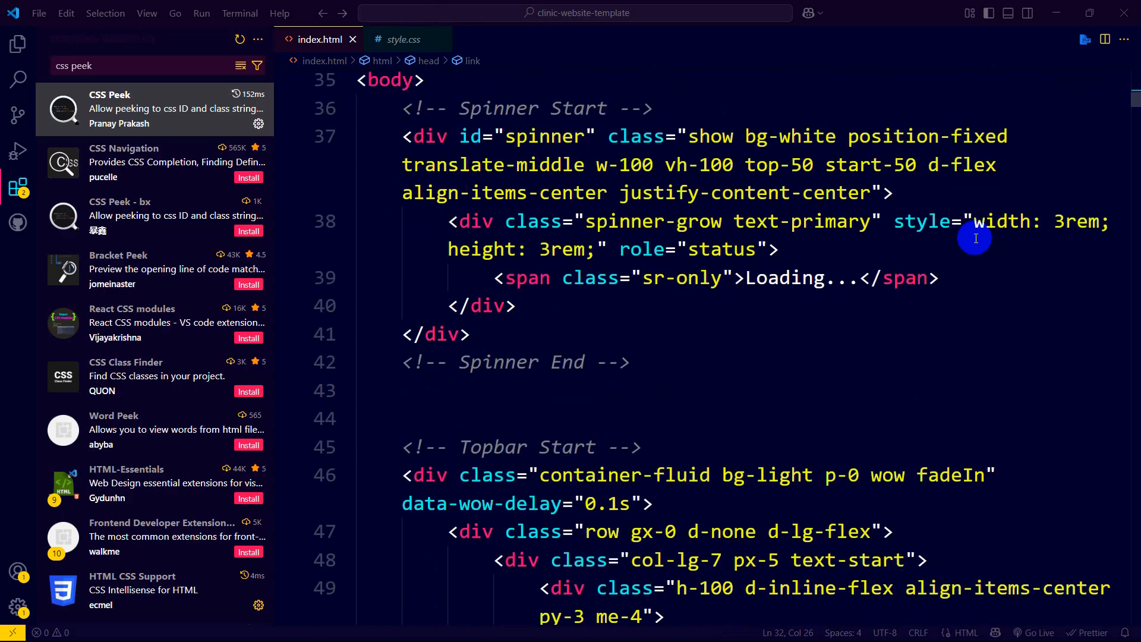
# Step: Jump from the spinner div's text-primary class to its bootstrap.min.css rule
pyautogui.click(584, 221)
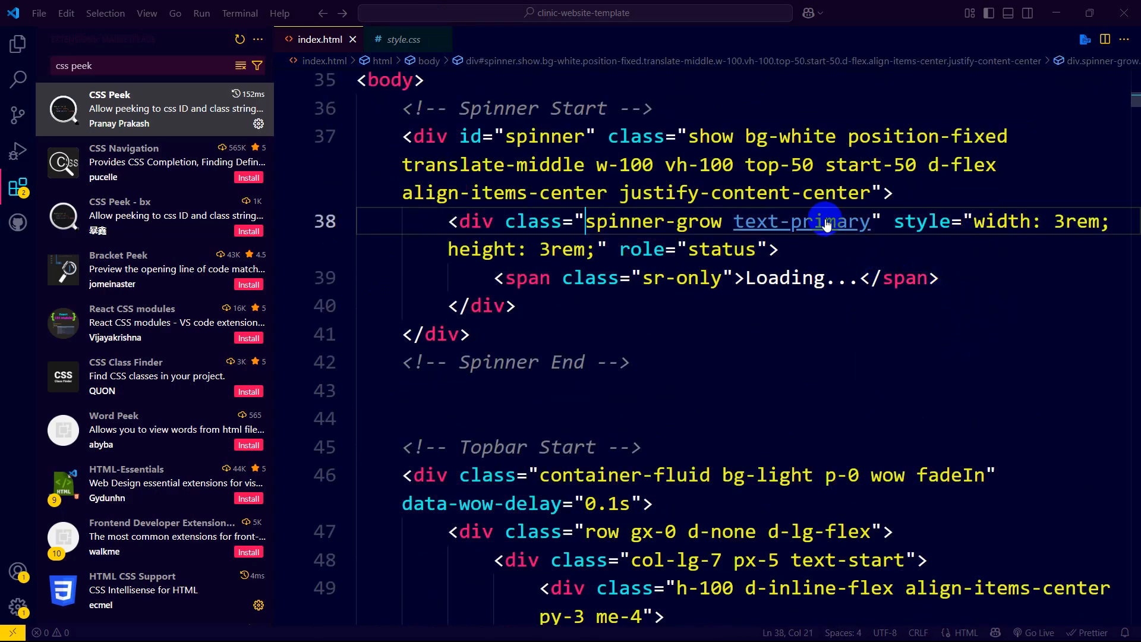
pyautogui.click(822, 221)
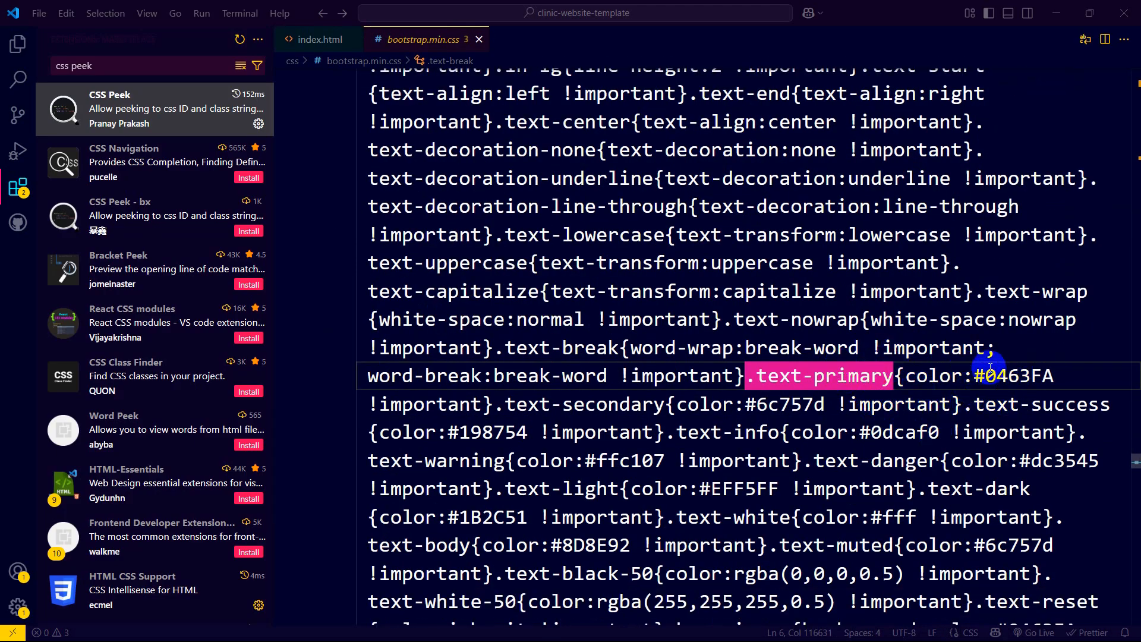
pyautogui.doubleClick(1016, 376)
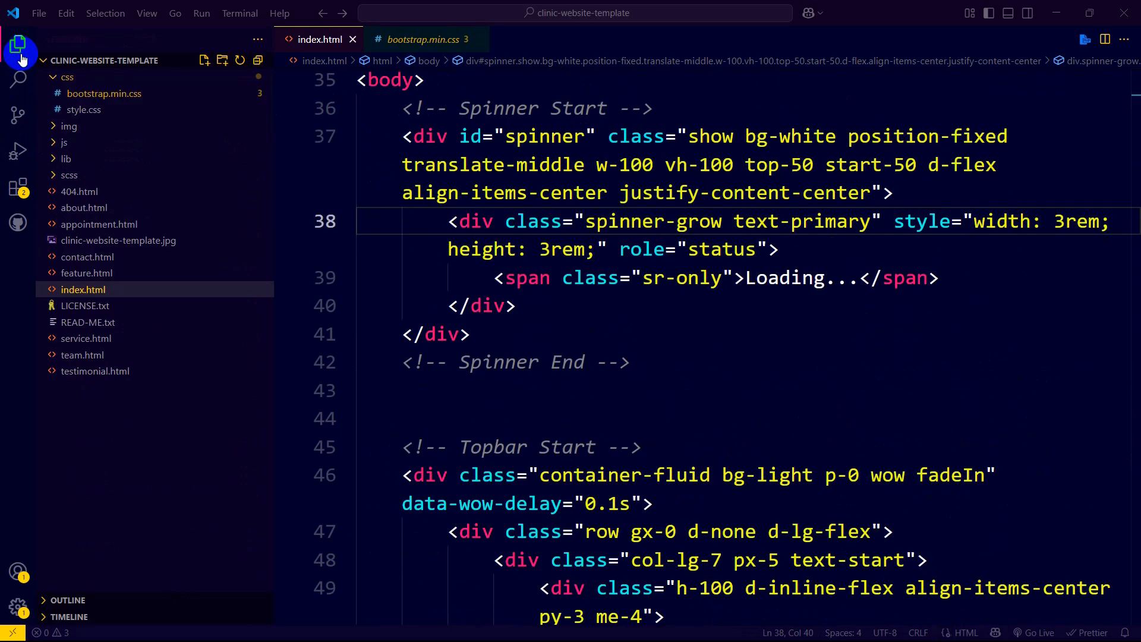
pyautogui.click(18, 186)
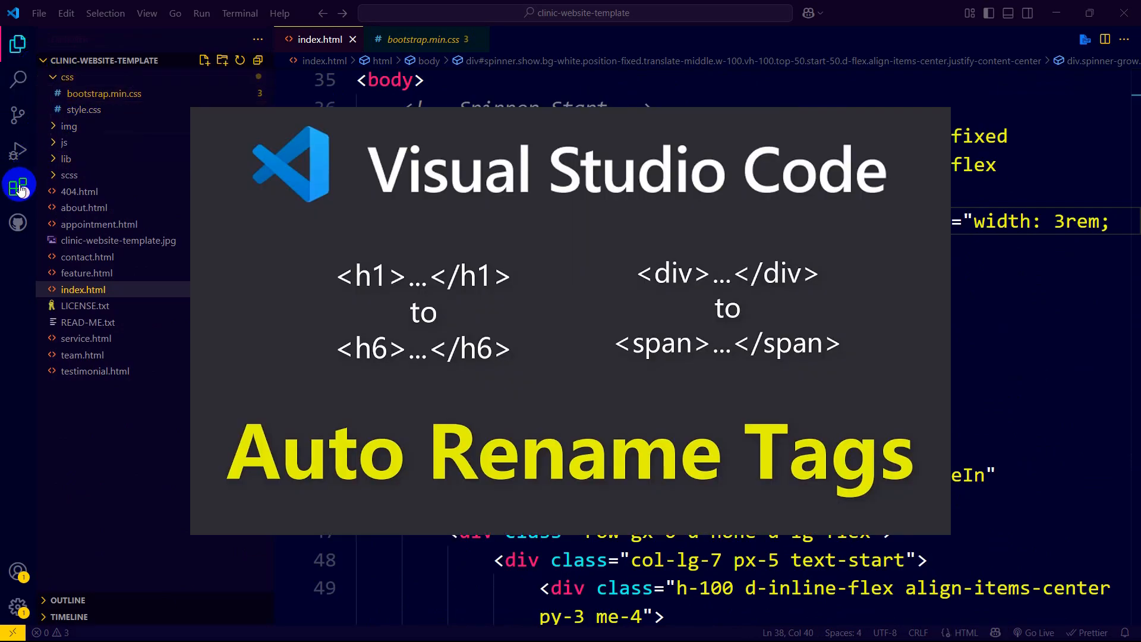
# Step: Search 'auto', install Auto Rename Tag, and trust publisher Jun Han
pyautogui.click(18, 186)
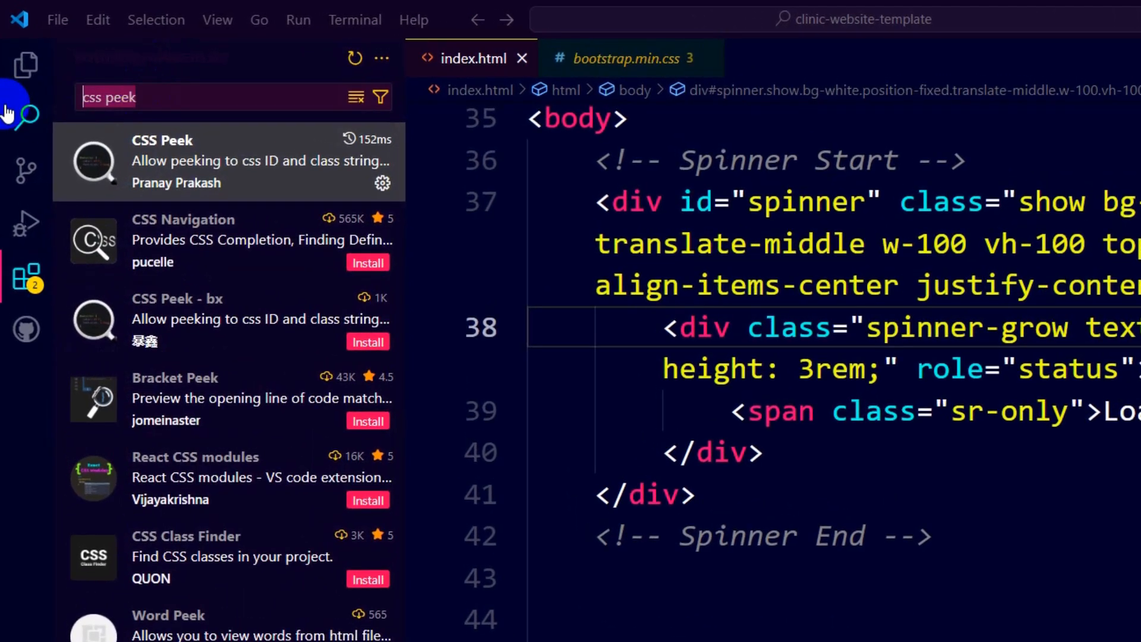
pyautogui.write('auto rename')
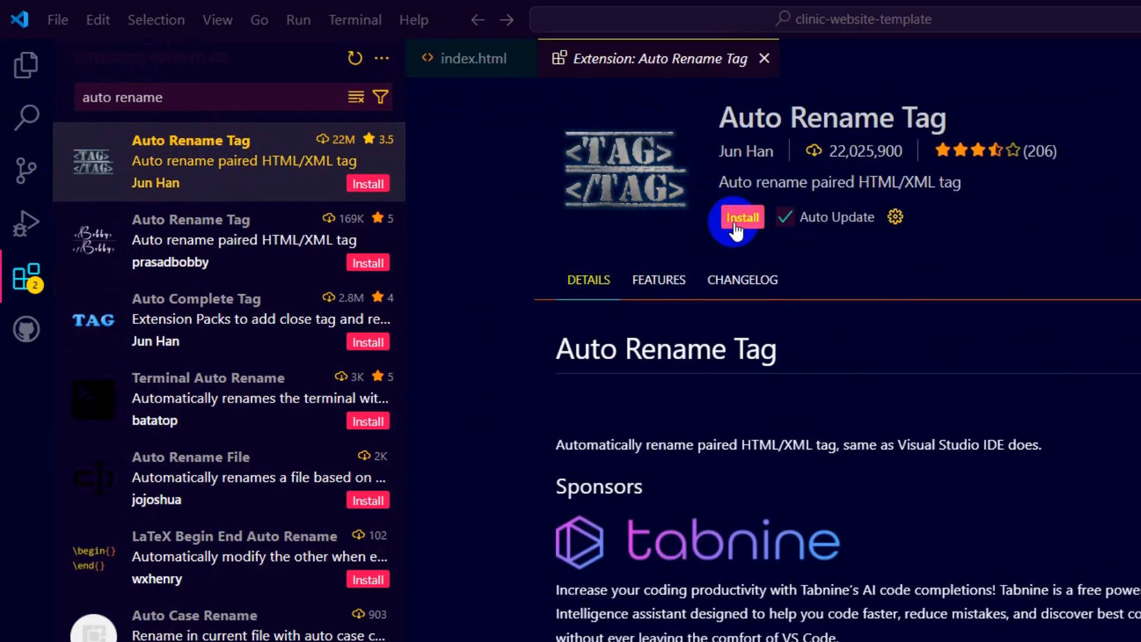
pyautogui.click(741, 217)
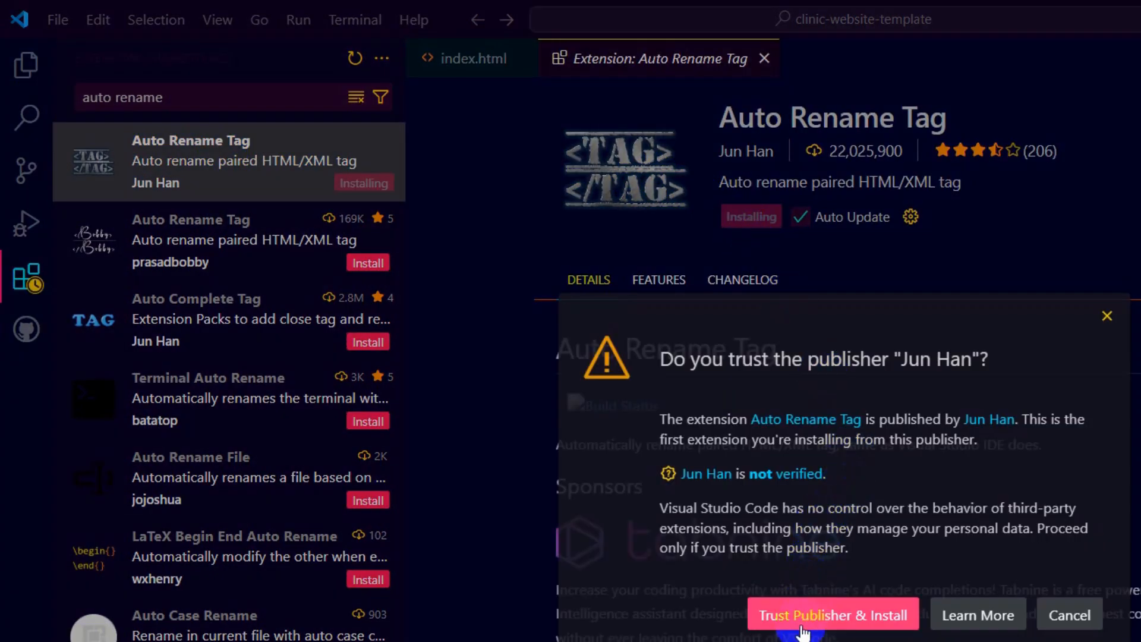
pyautogui.click(832, 614)
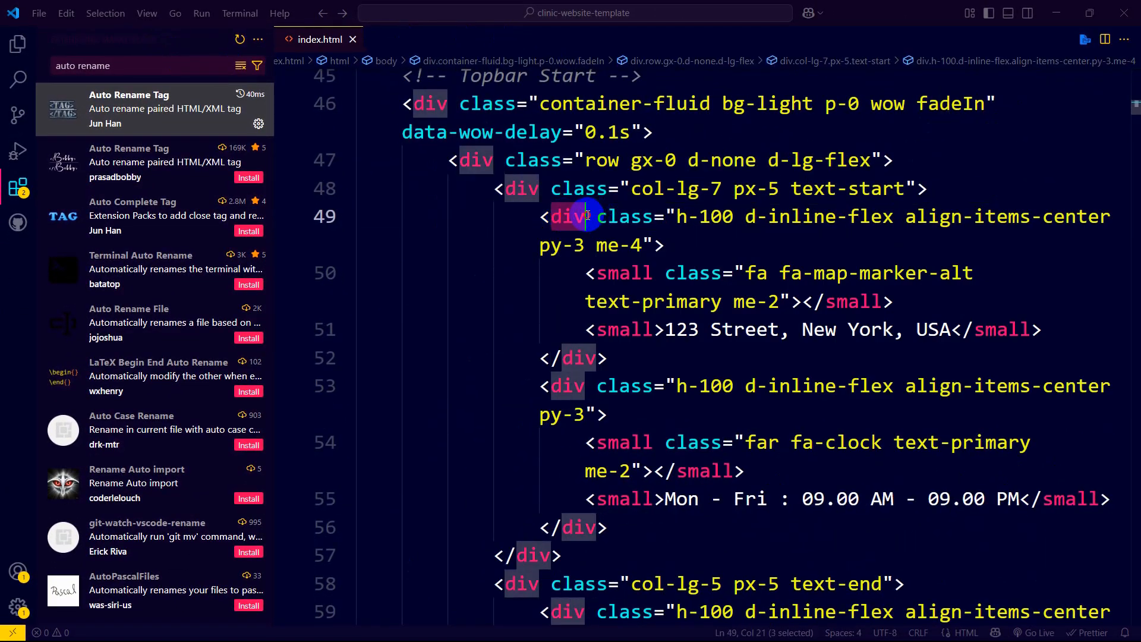
# Step: Type 'span' over the line 49 div tag, renaming its closing tag too
pyautogui.click(548, 216)
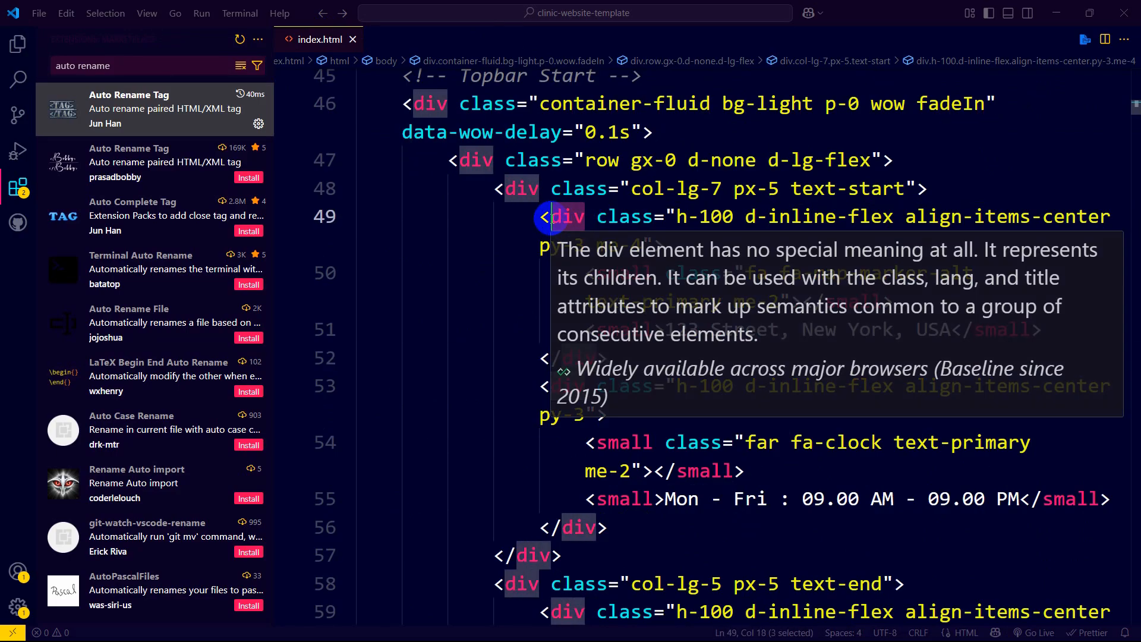
pyautogui.write('spa')
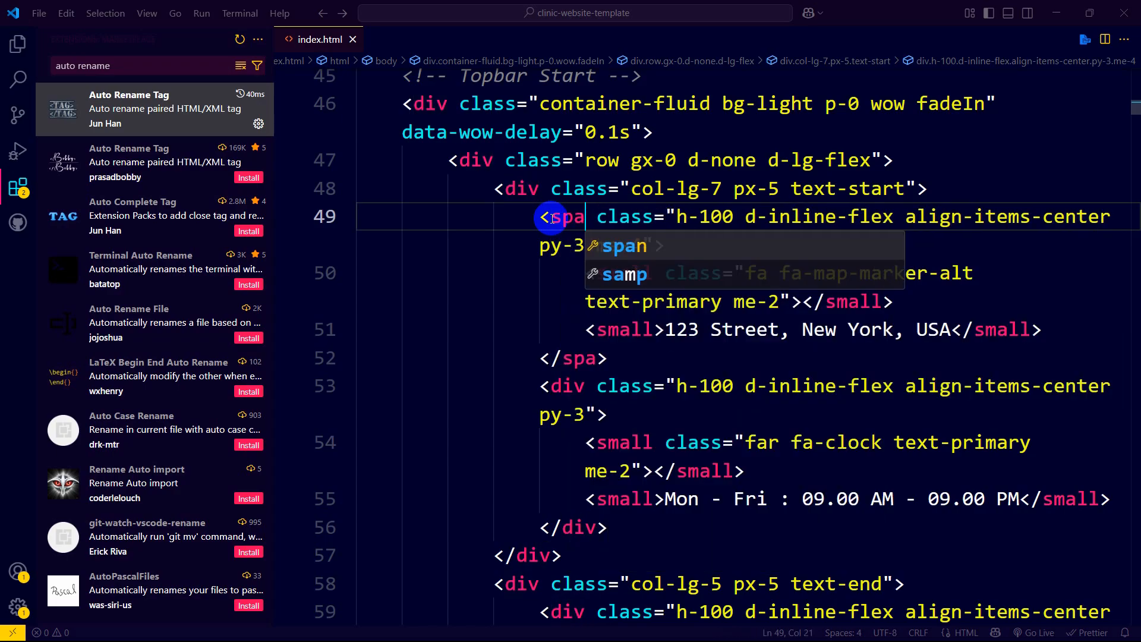
pyautogui.write('n')
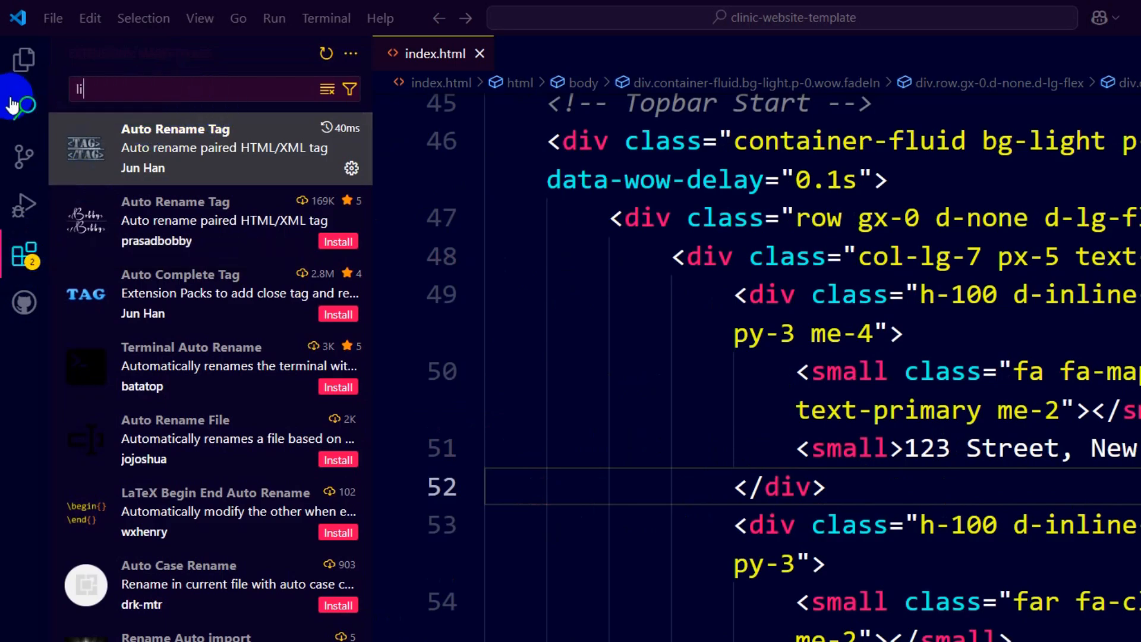
# Step: Search 'live serve', install Live Server by Ritwick Dey, and close its tab
pyautogui.write('live server')
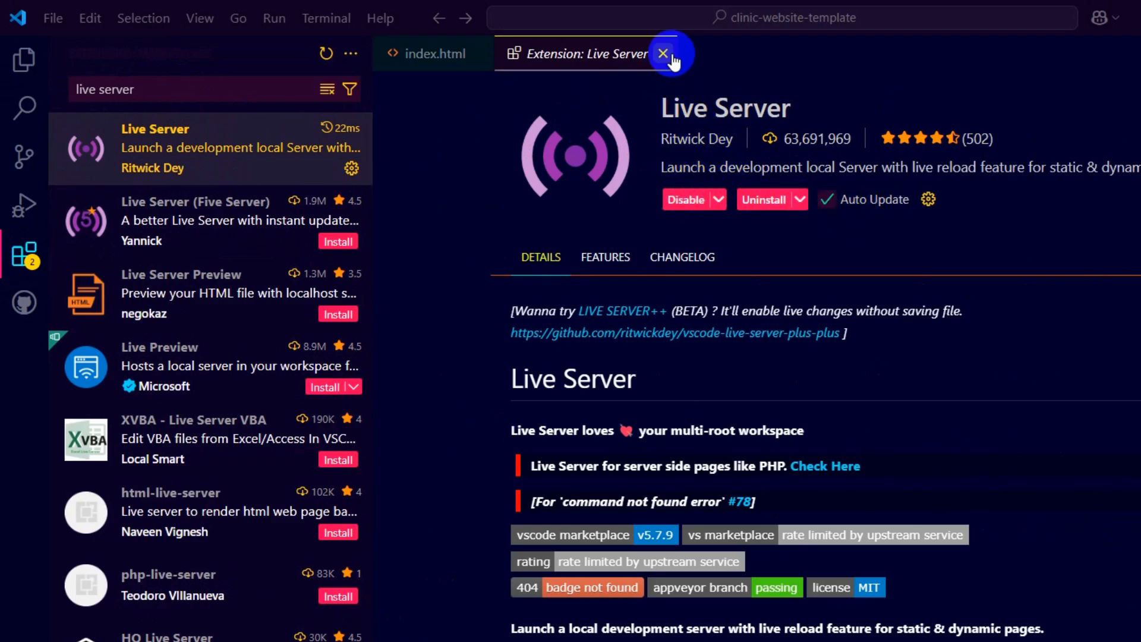
pyautogui.click(662, 54)
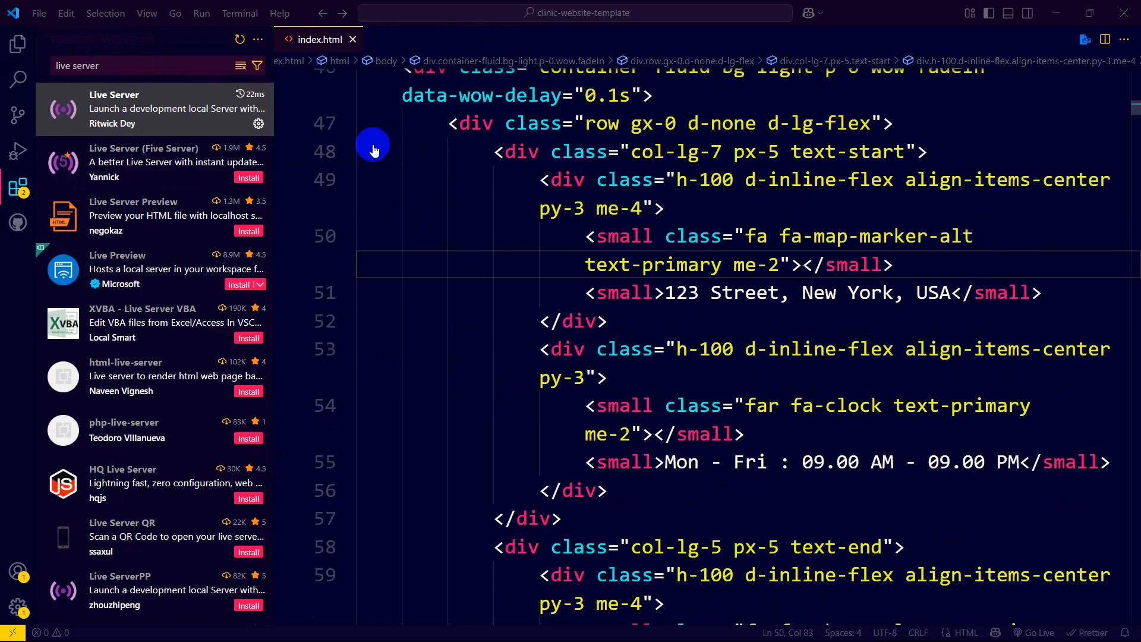
# Step: Open index.html with Live Server, showing the Klinik site at 127.0.0.1:5500
pyautogui.click(17, 44)
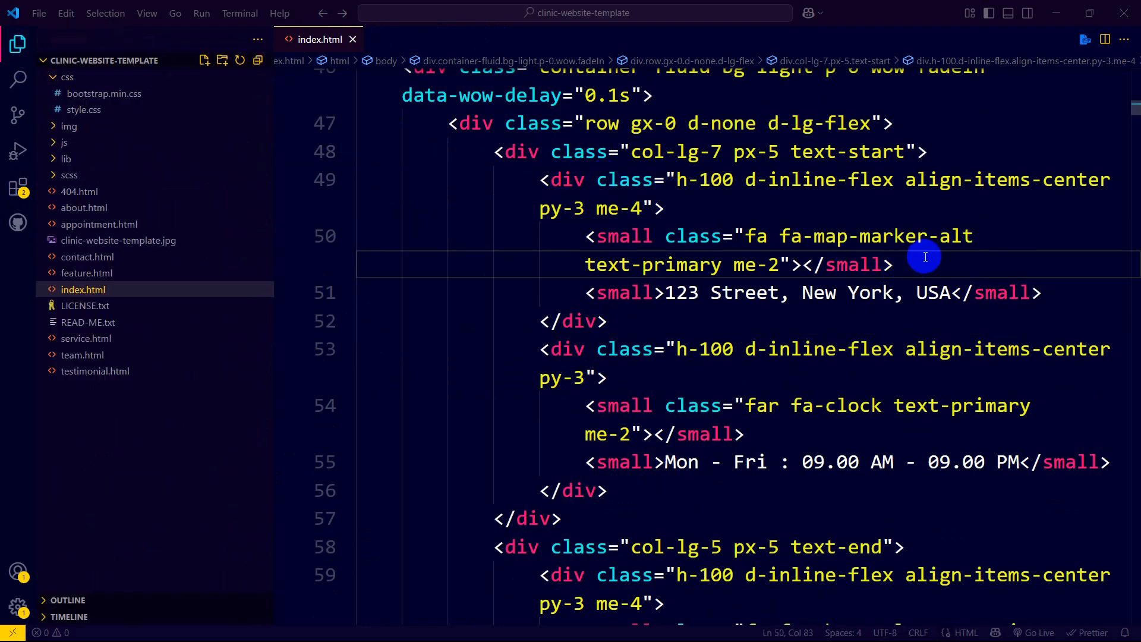
pyautogui.rightClick(924, 256)
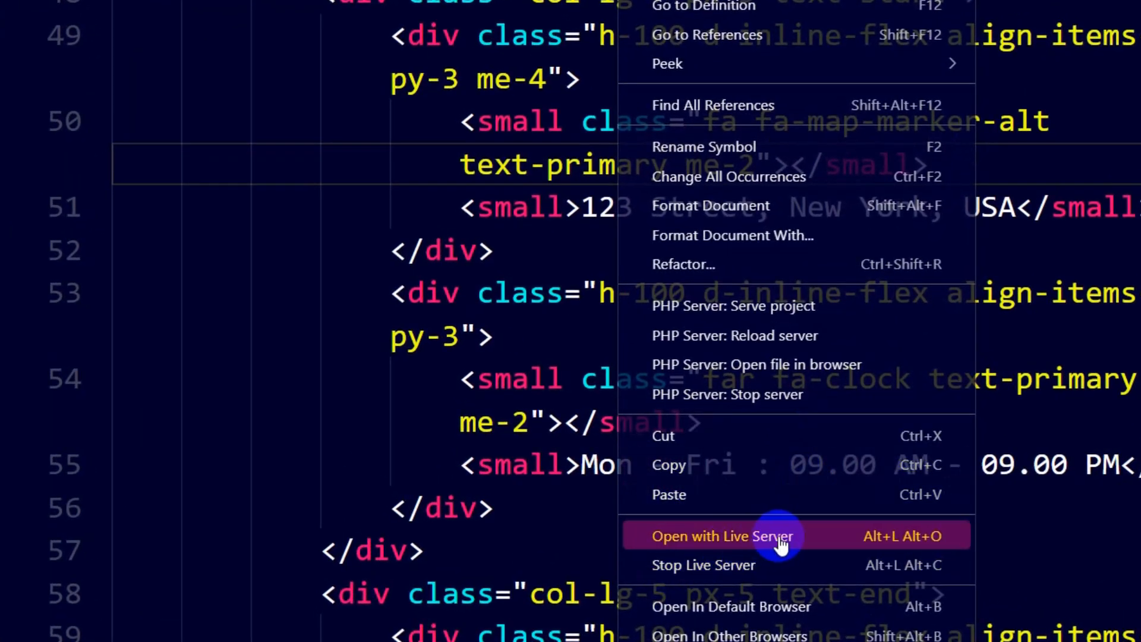
pyautogui.click(723, 536)
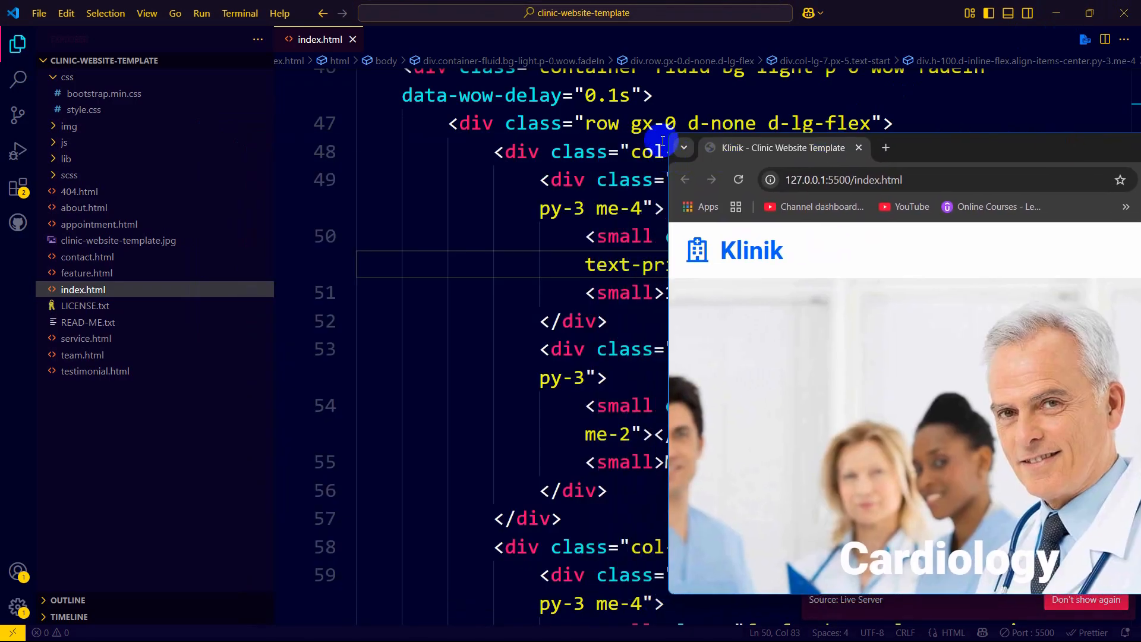
pyautogui.moveTo(775, 279)
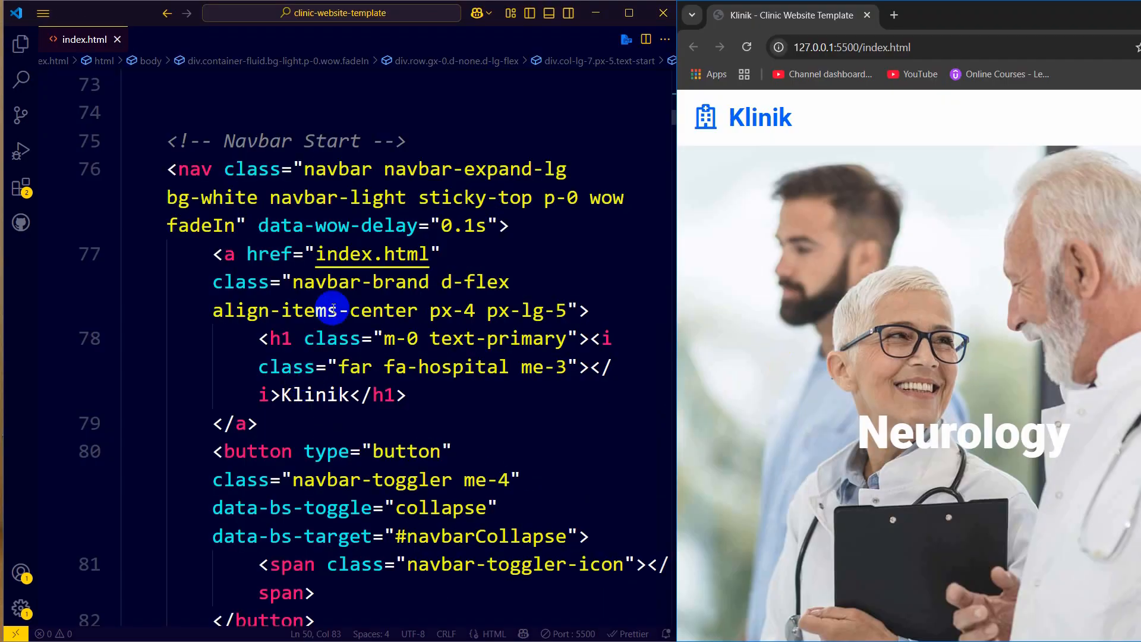
pyautogui.moveTo(386, 385)
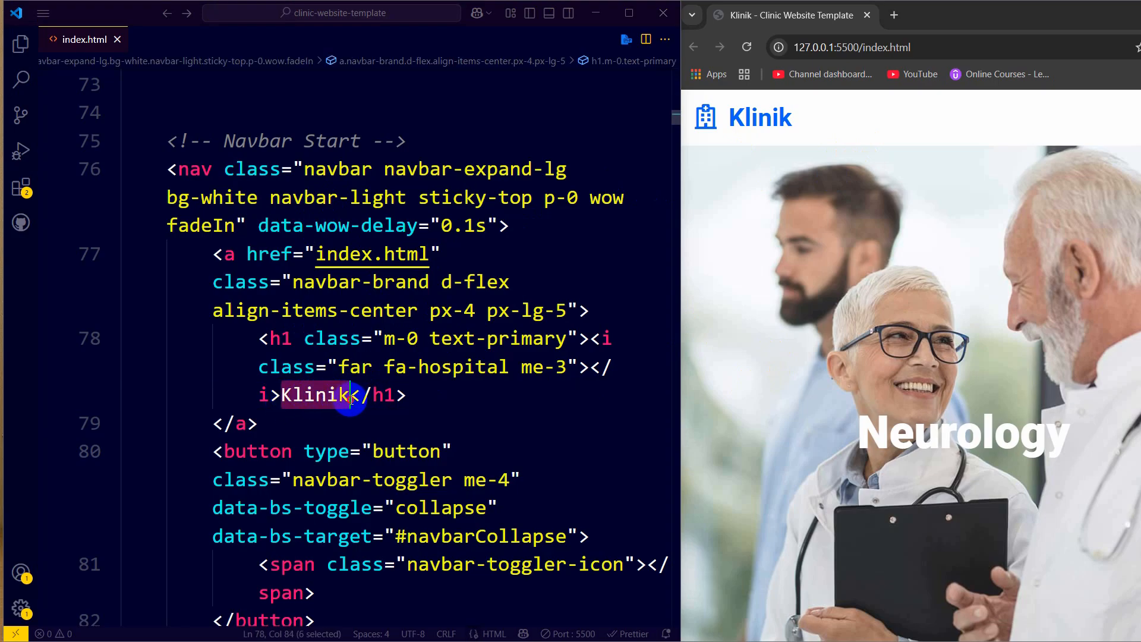
# Step: Replace the navbar h1 text 'Klinik' with 'Test' in index.html
pyautogui.write('Test')
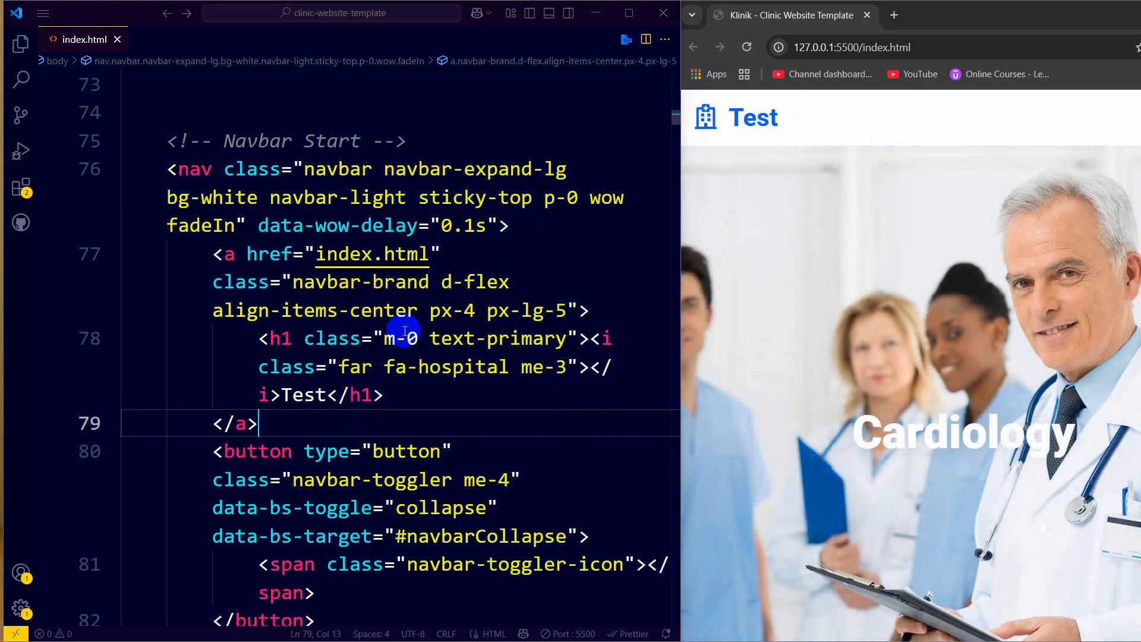
pyautogui.scroll(-3)
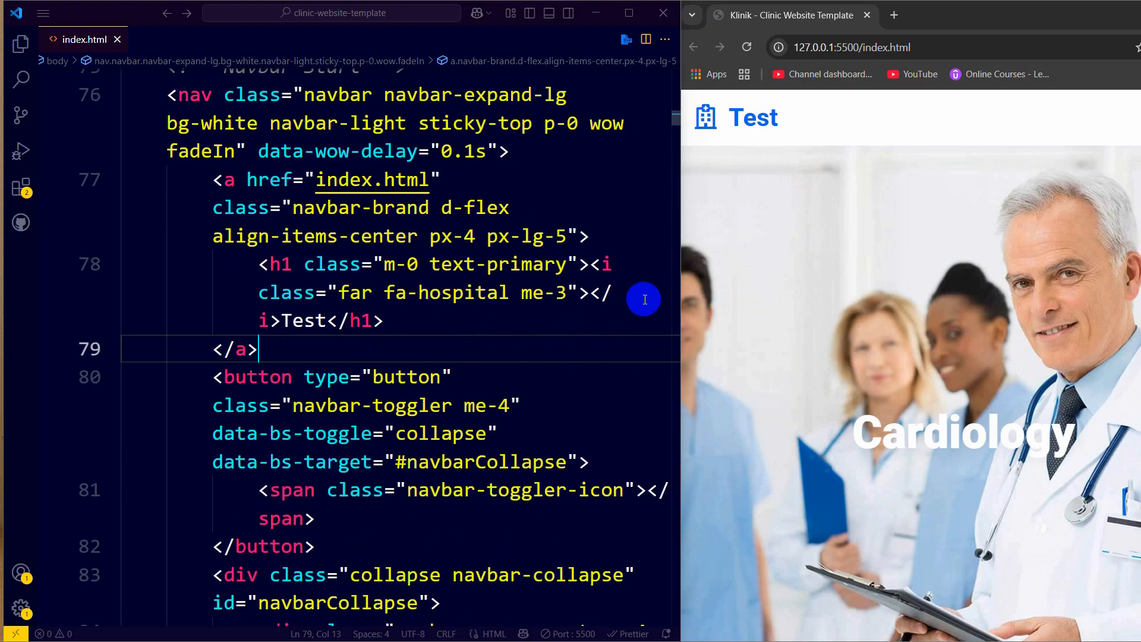
pyautogui.moveTo(697, 296)
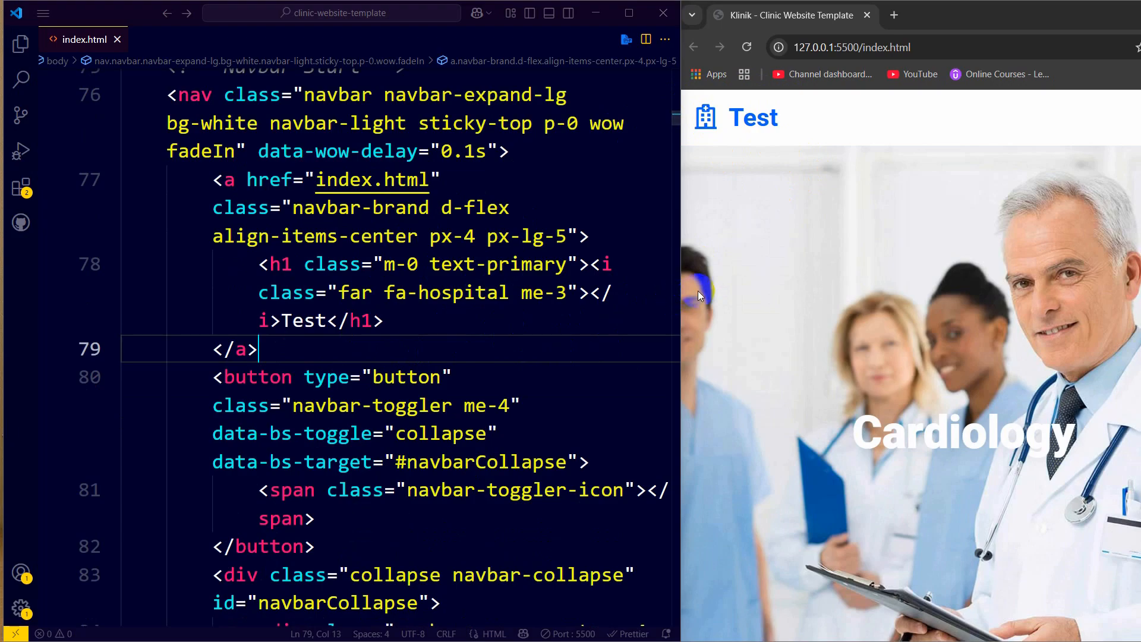